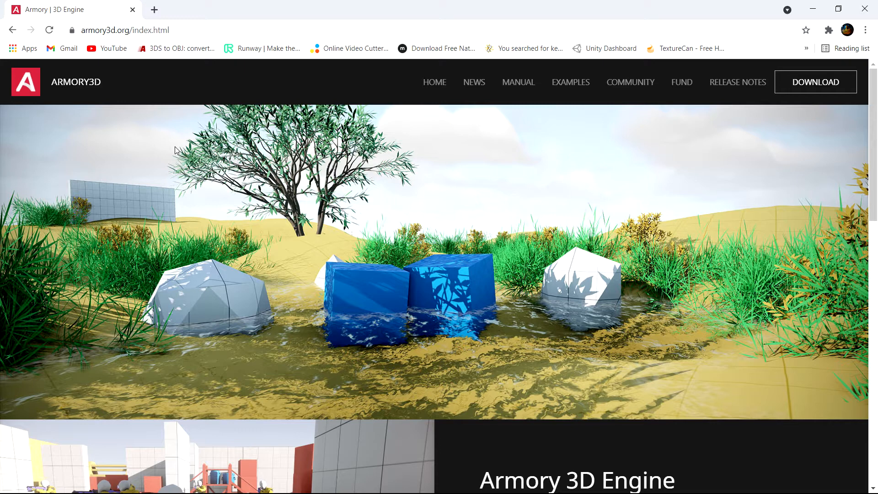
pyautogui.moveTo(214, 91)
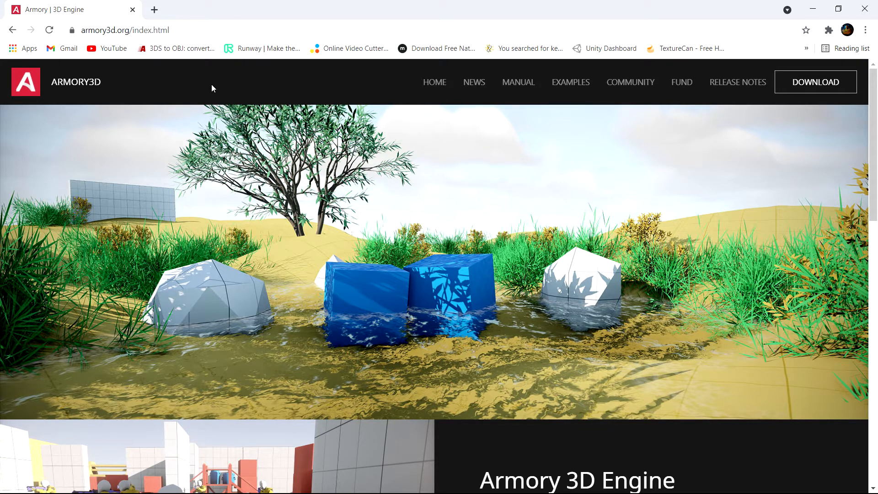
pyautogui.moveTo(314, 70)
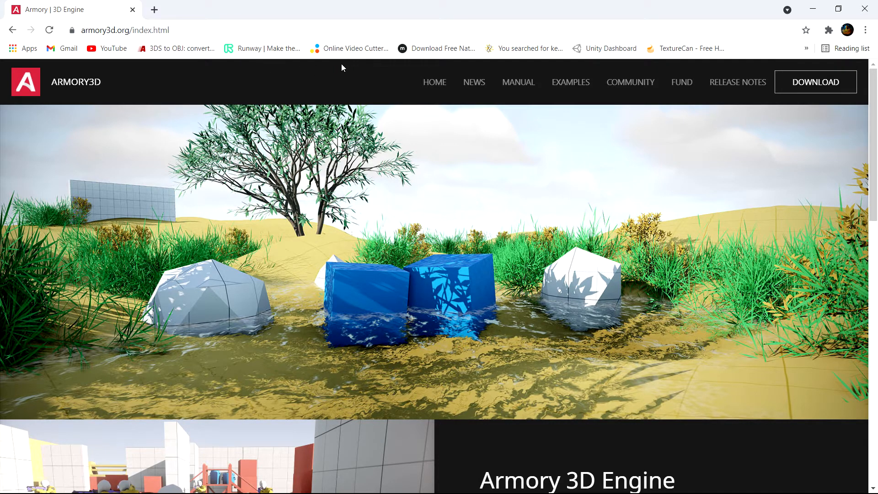
pyautogui.moveTo(584, 84)
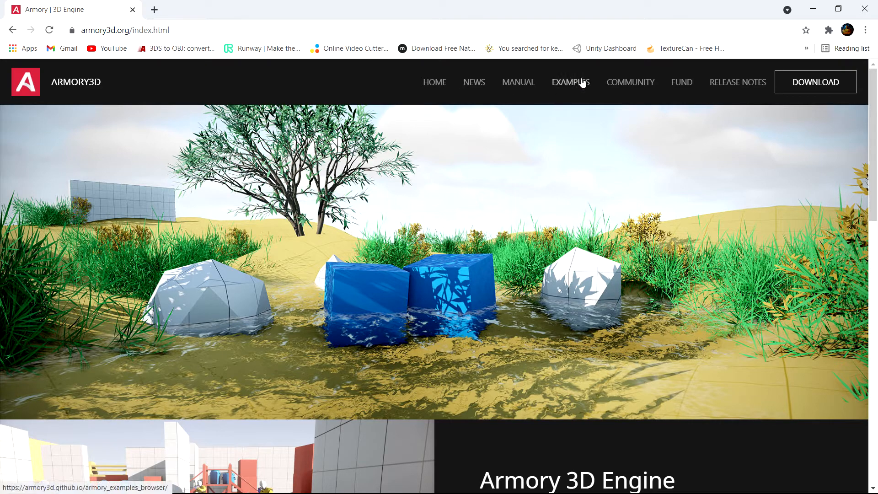
# Read the October 2021 release highlights covering the Aura audio engine and Examples browser.
pyautogui.click(724, 86)
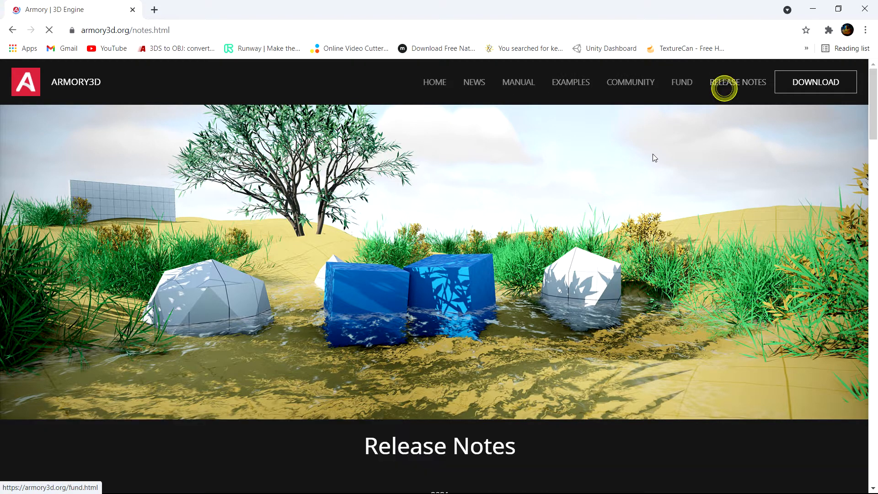
pyautogui.scroll(-3)
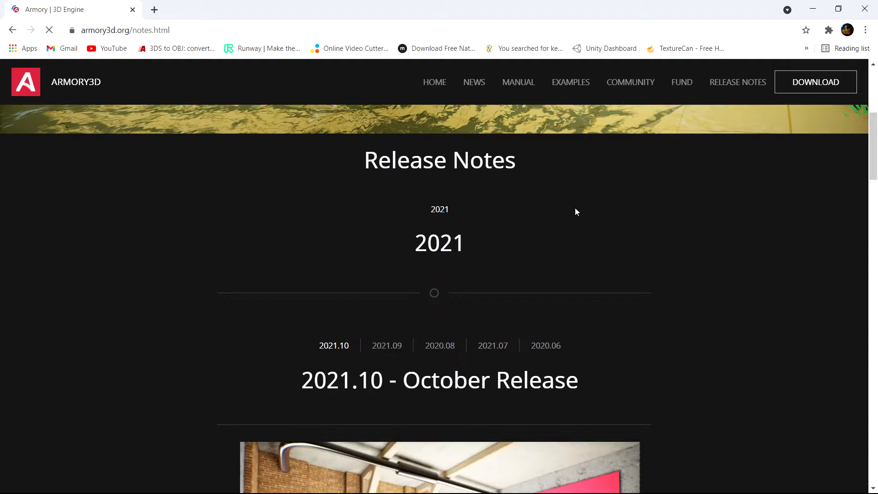
pyautogui.scroll(-3)
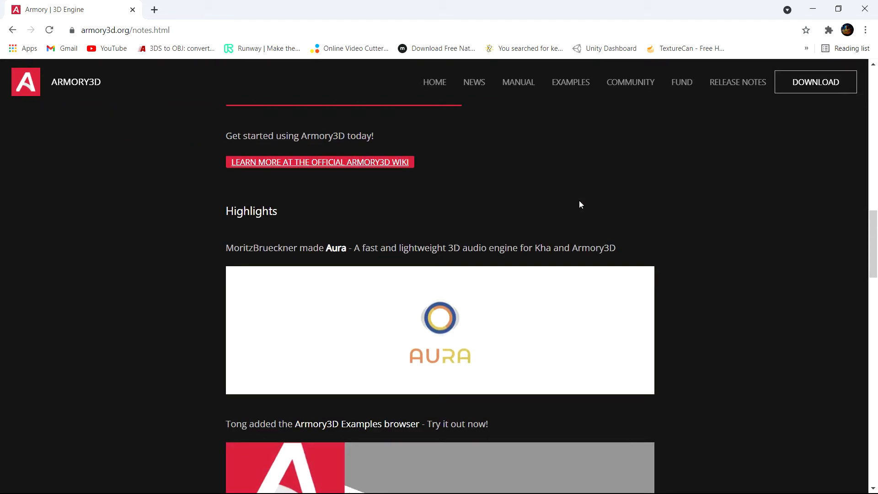
pyautogui.scroll(3)
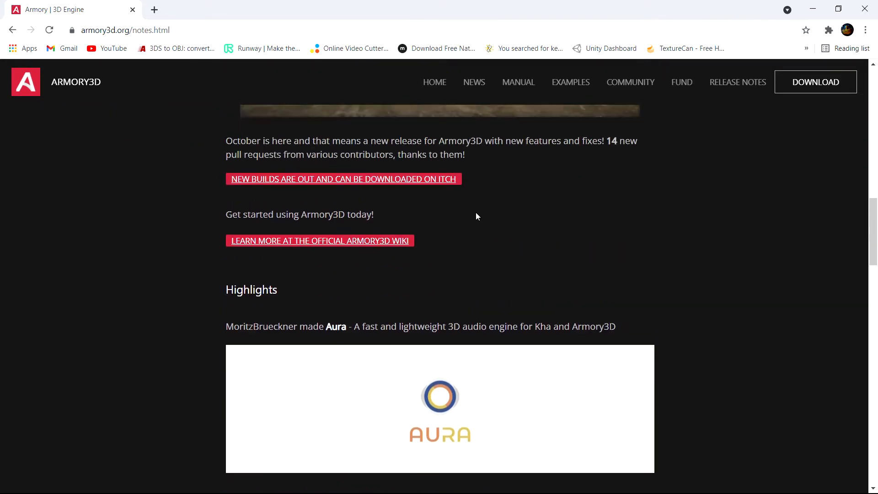
pyautogui.scroll(-3)
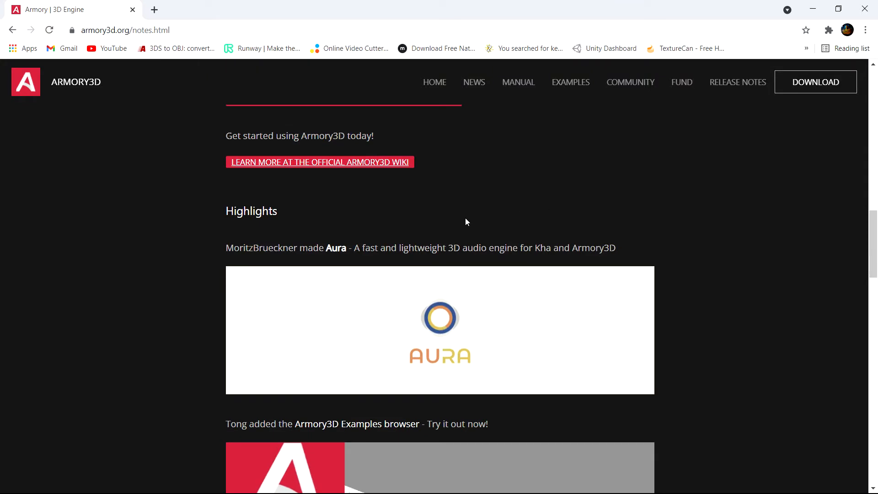
pyautogui.moveTo(423, 320)
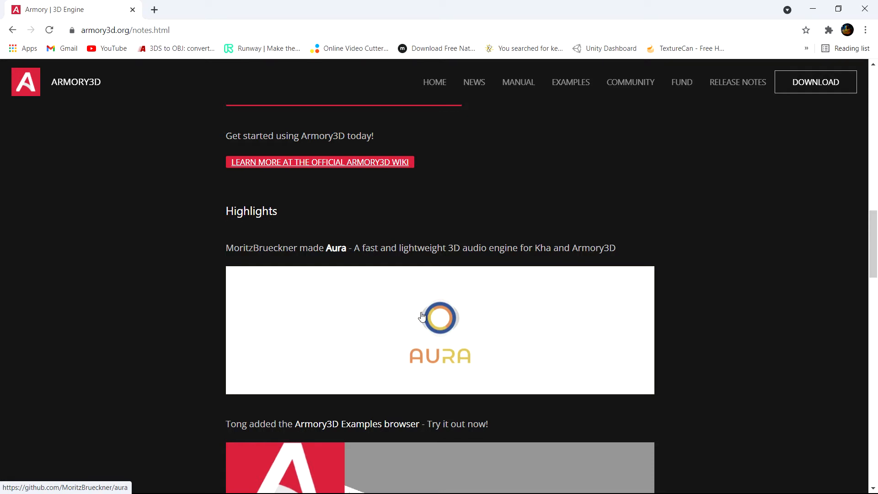
pyautogui.moveTo(430, 285)
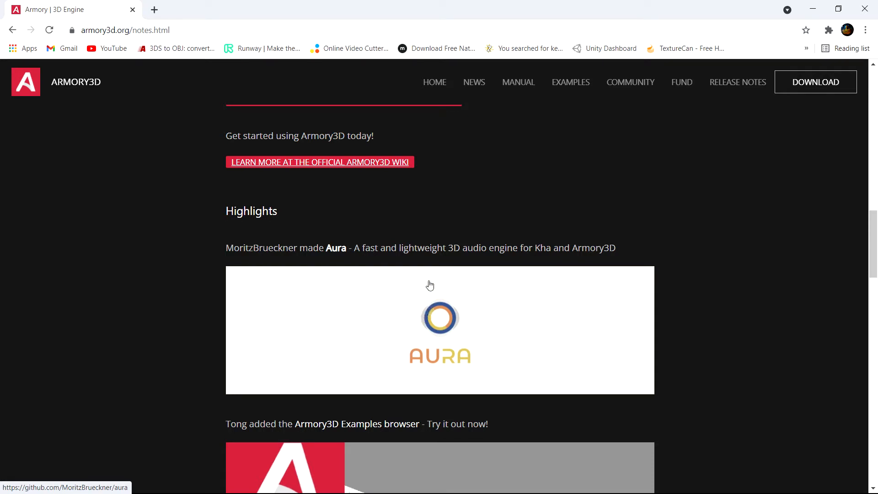
pyautogui.scroll(-3)
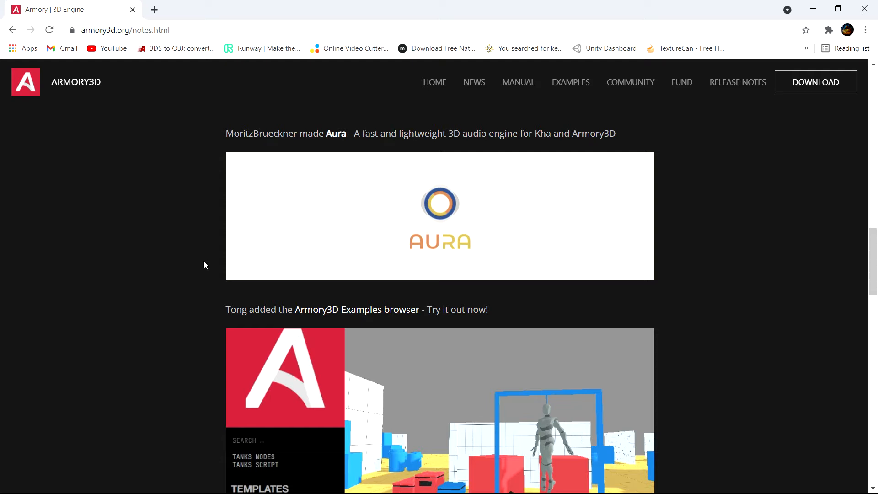
pyautogui.scroll(-3)
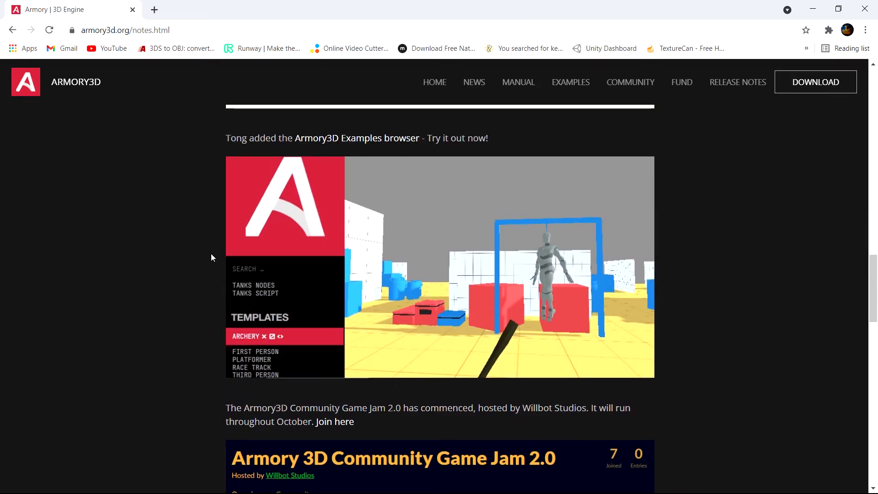
pyautogui.moveTo(343, 148)
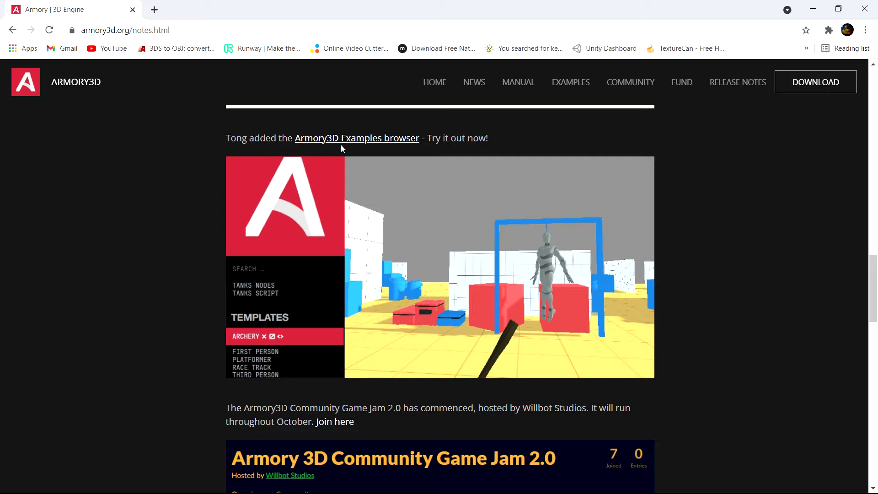
pyautogui.moveTo(402, 142)
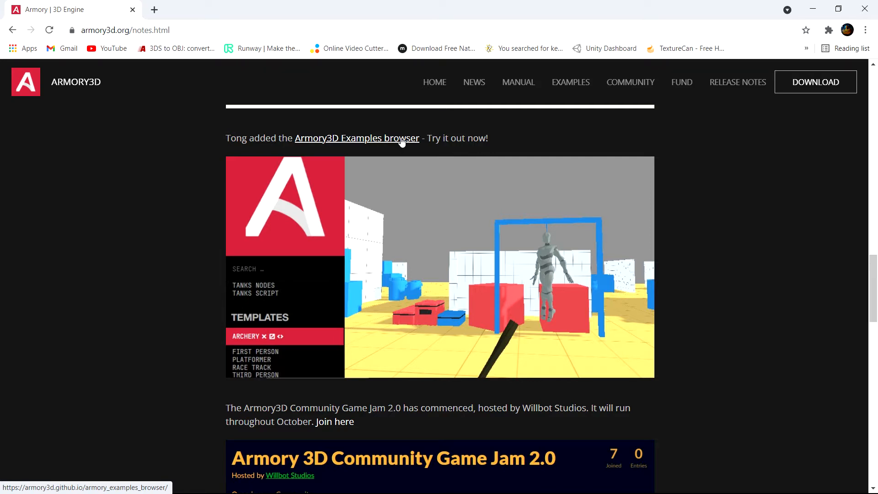
pyautogui.moveTo(611, 90)
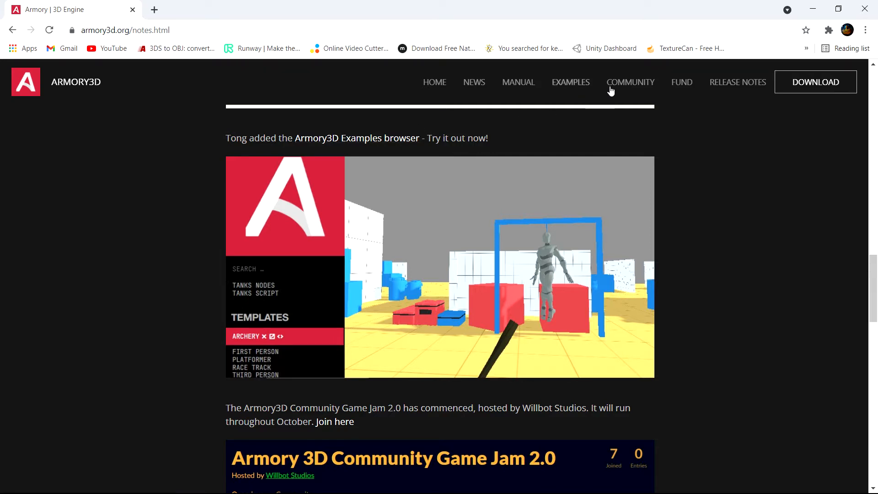
pyautogui.moveTo(578, 86)
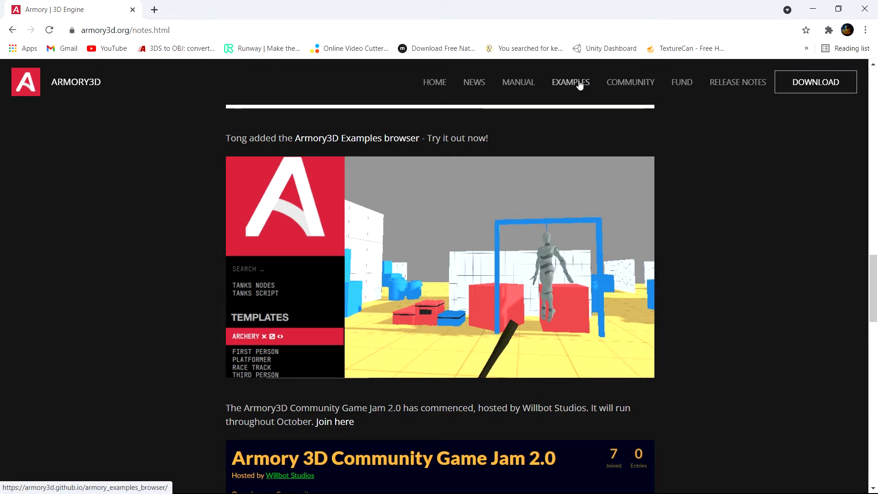
pyautogui.moveTo(601, 68)
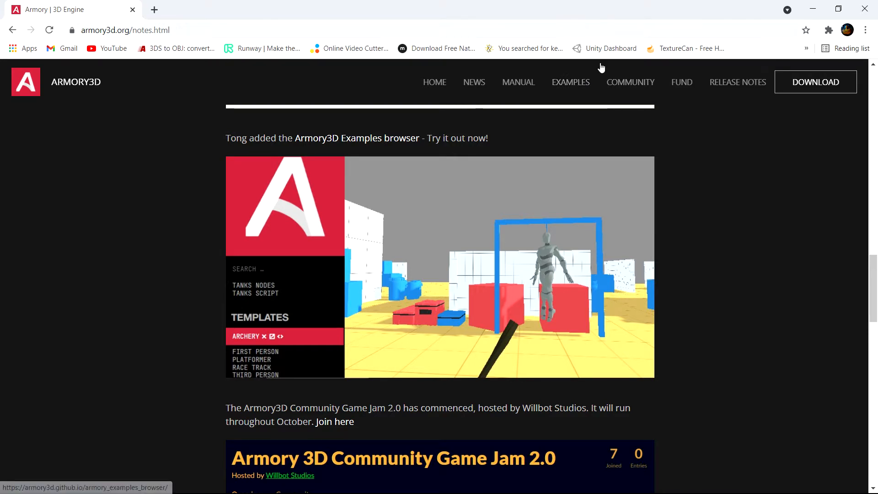
pyautogui.moveTo(691, 141)
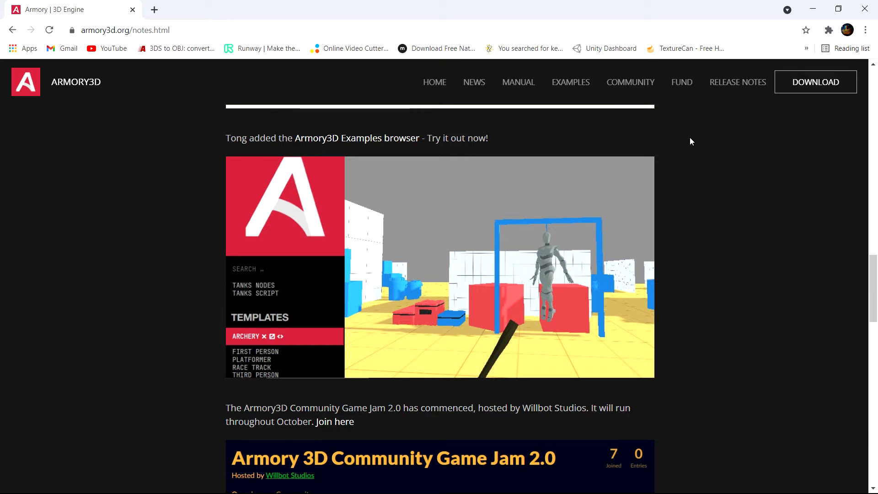
pyautogui.moveTo(688, 119)
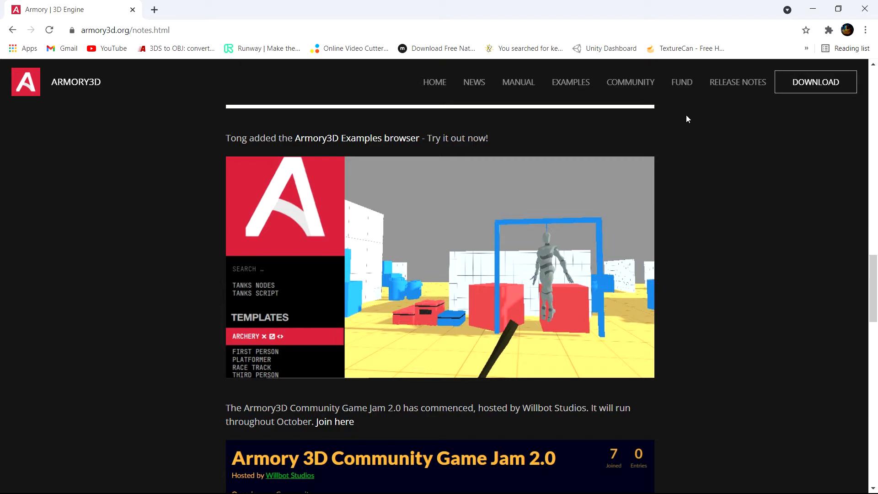
pyautogui.scroll(-3)
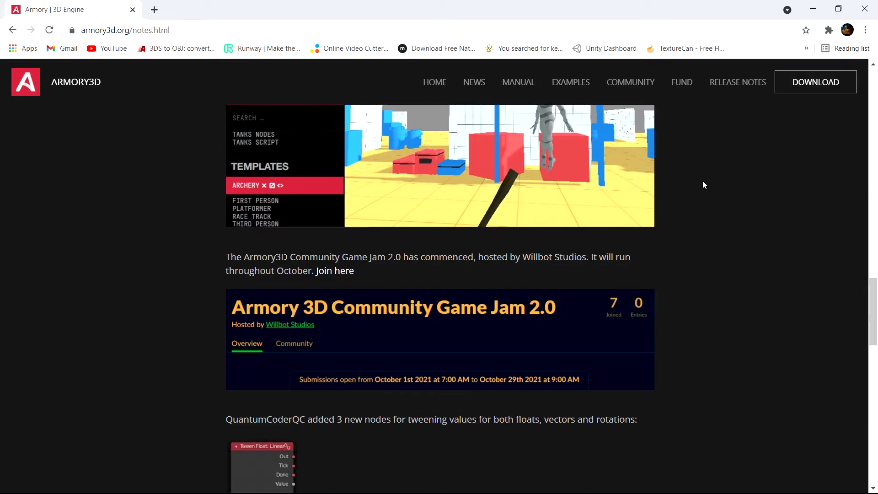
pyautogui.scroll(-3)
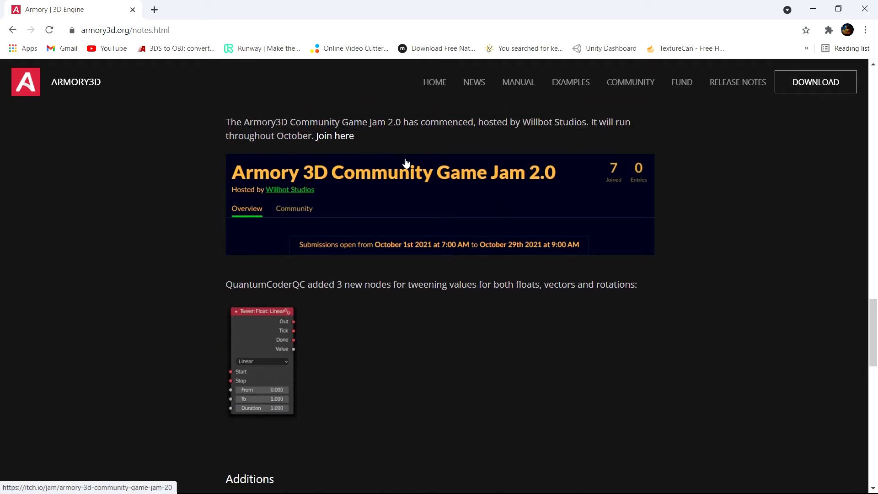
pyautogui.moveTo(375, 167)
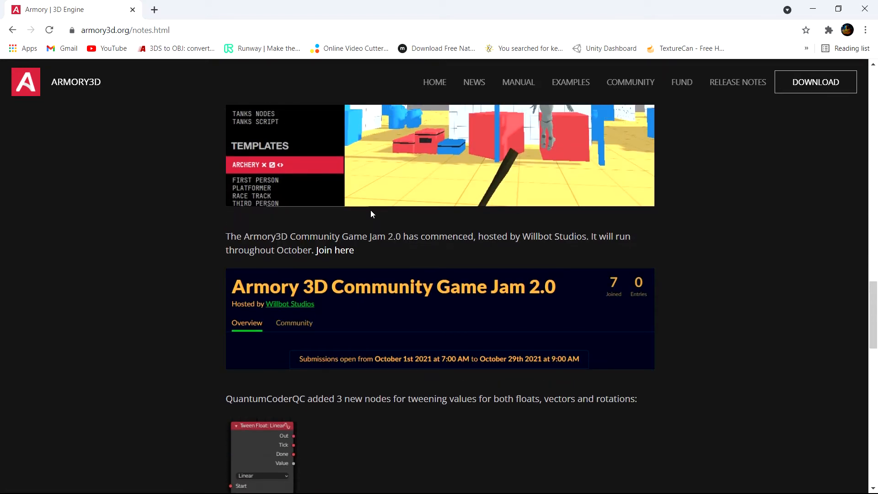
pyautogui.moveTo(371, 208)
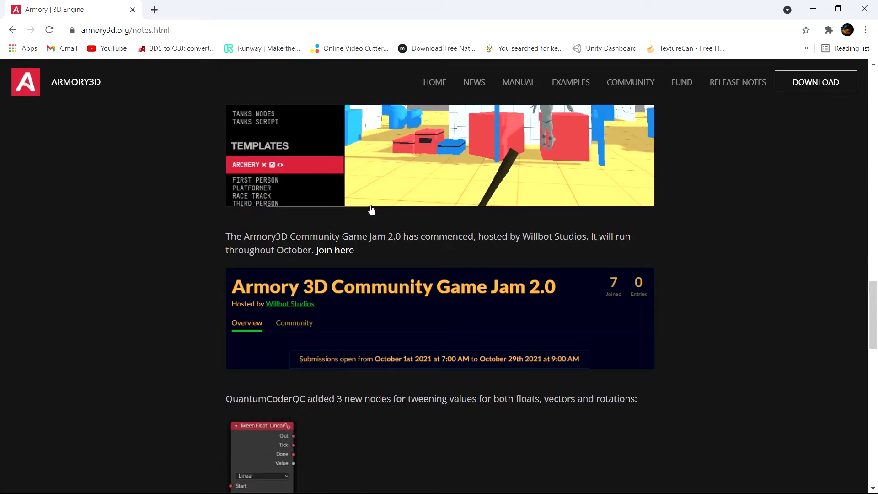
pyautogui.moveTo(343, 250)
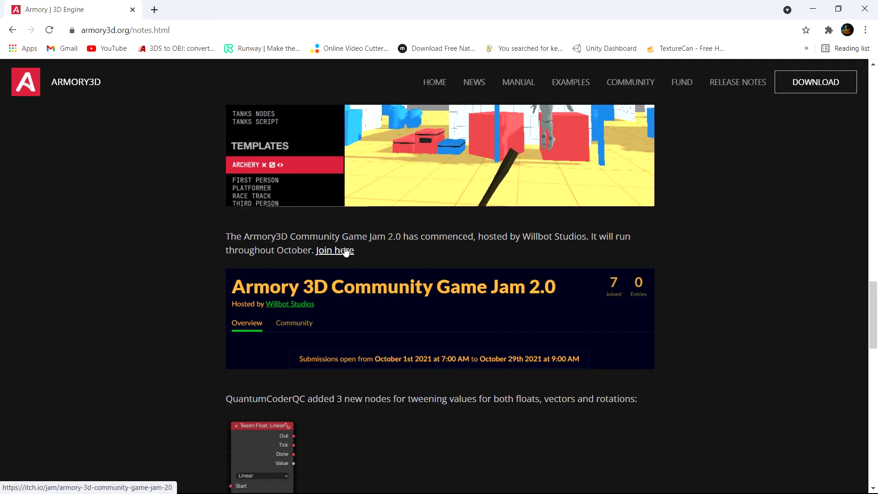
pyautogui.moveTo(387, 248)
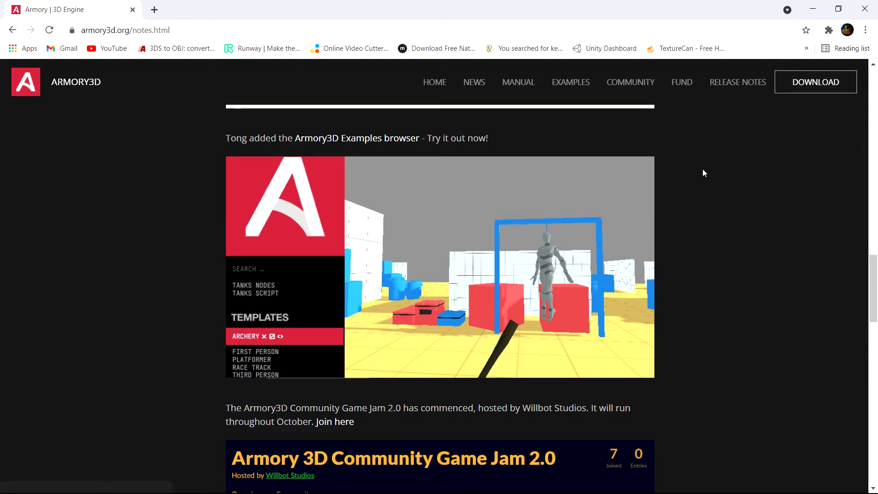
# Reach the Examples Browser listing projects like Ease, File Read and Input Multitouch.
pyautogui.click(571, 86)
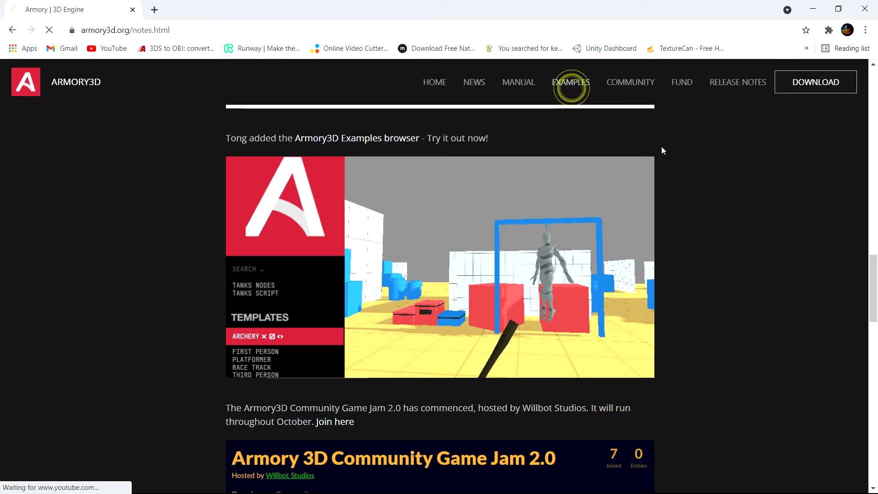
pyautogui.click(570, 88)
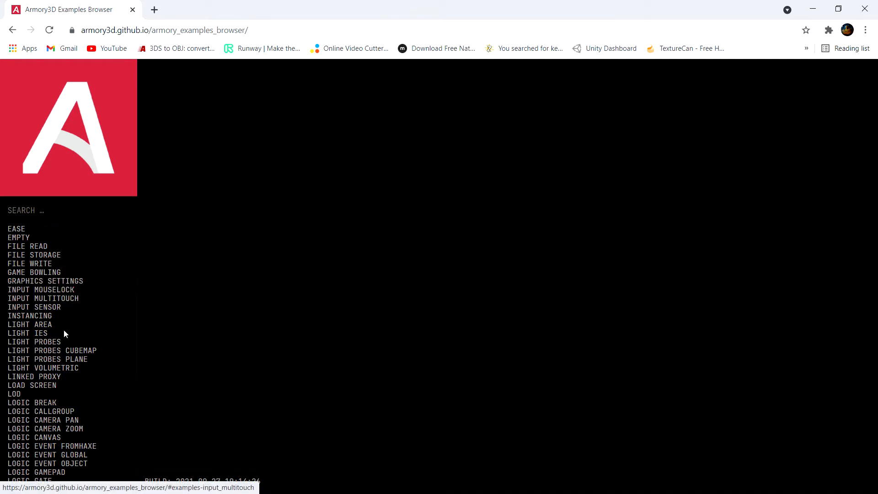
# Scroll the example list down to the Logic Pause Trait entry.
pyautogui.scroll(-3)
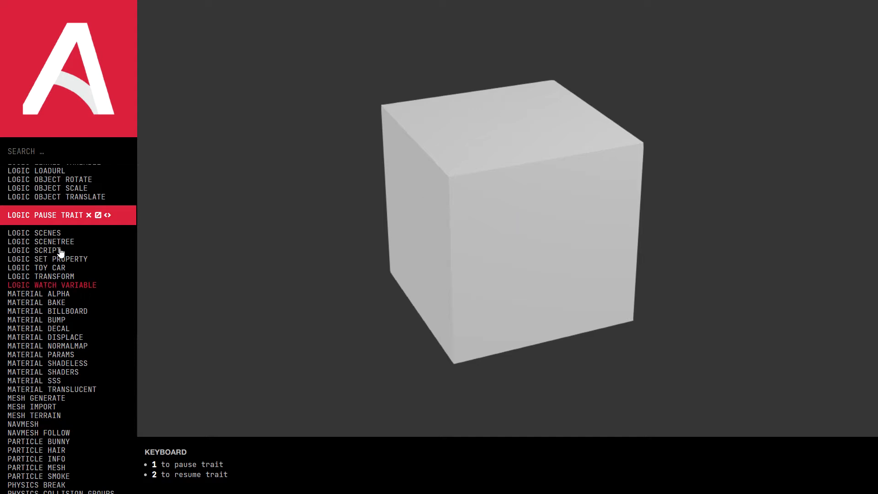
pyautogui.moveTo(59, 253)
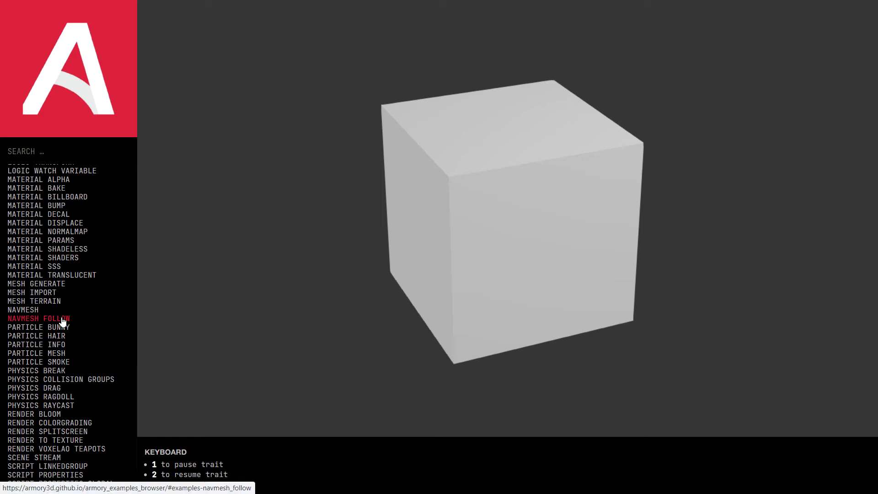
pyautogui.scroll(-3)
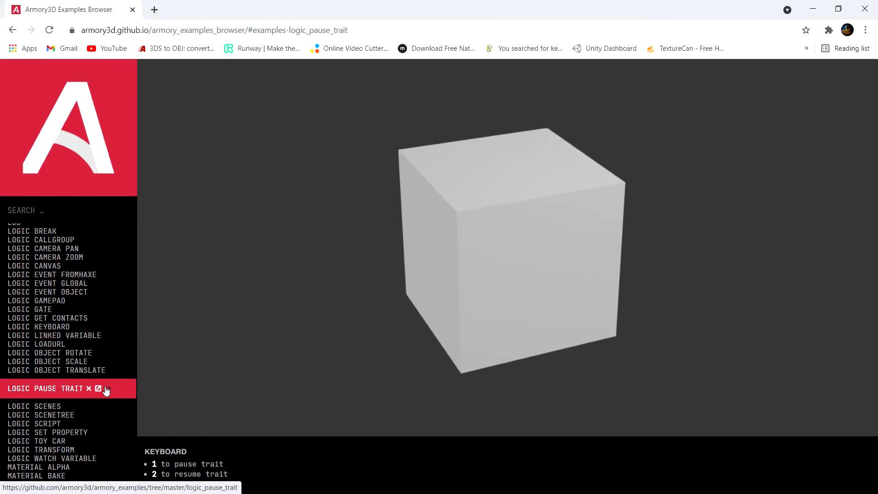
pyautogui.moveTo(106, 390)
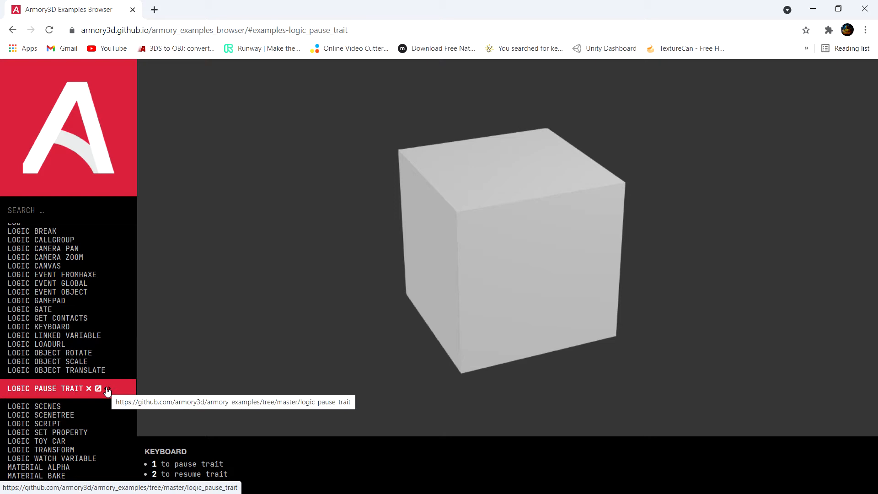
# View the Logic Pause Trait source in the armory3d/armory_examples repository, switching between tabs.
pyautogui.click(97, 387)
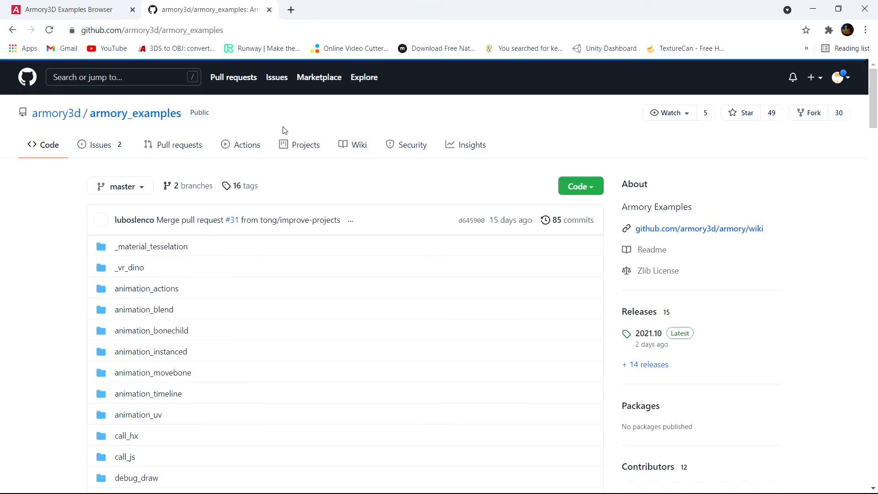
pyautogui.scroll(-3)
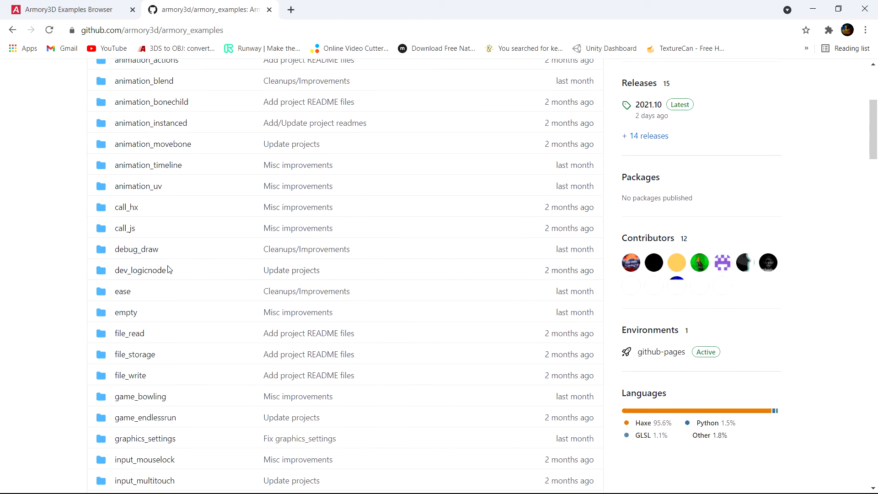
pyautogui.click(68, 9)
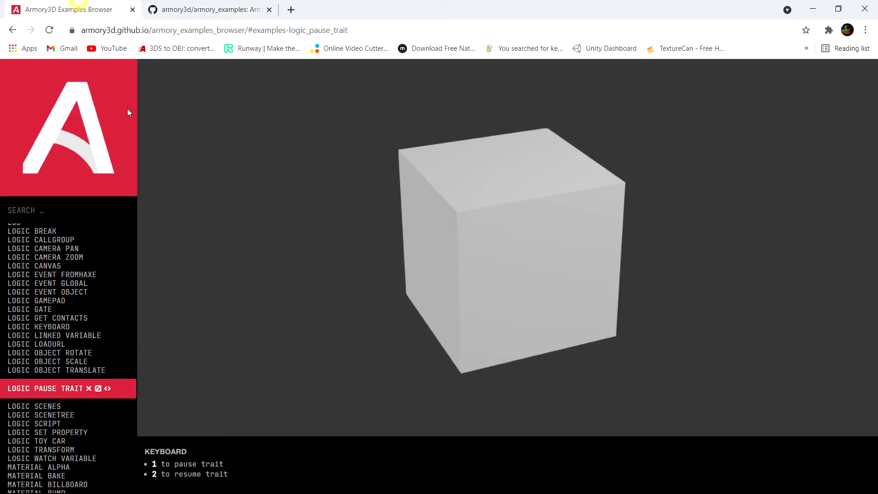
pyautogui.scroll(-3)
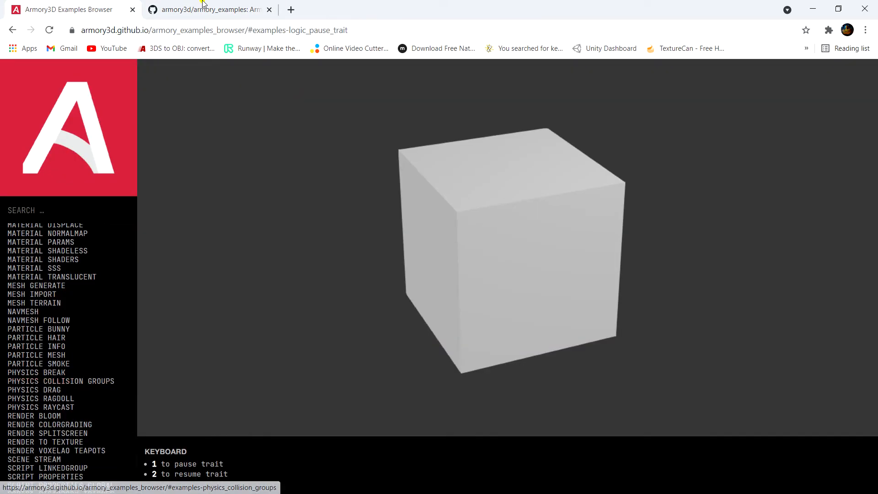
pyautogui.click(214, 9)
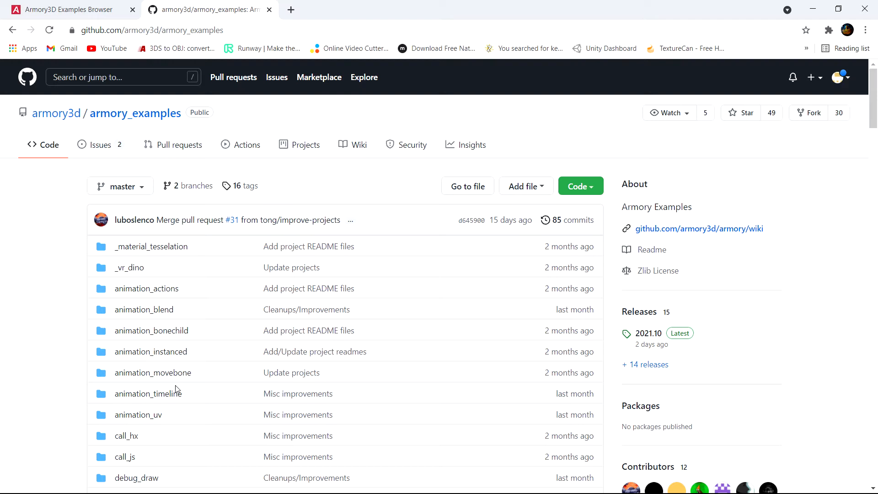
# Show the armory_examples HTTPS clone URL and Download ZIP options.
pyautogui.scroll(-3)
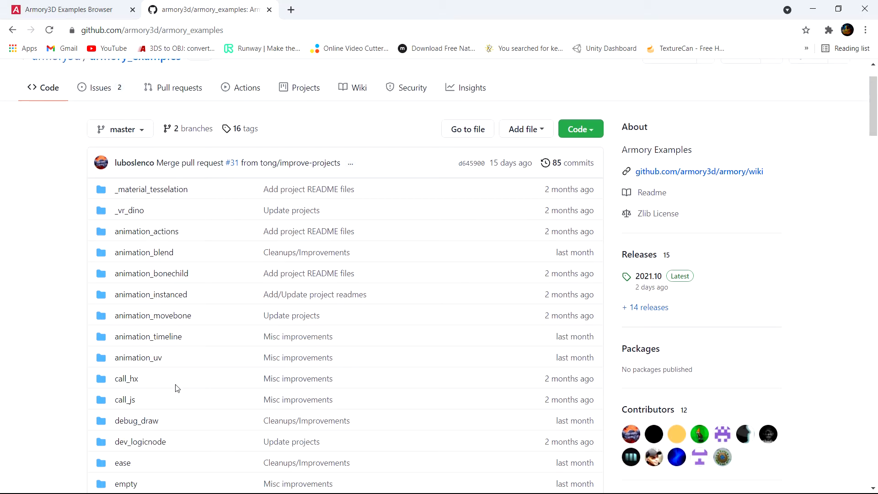
pyautogui.click(592, 130)
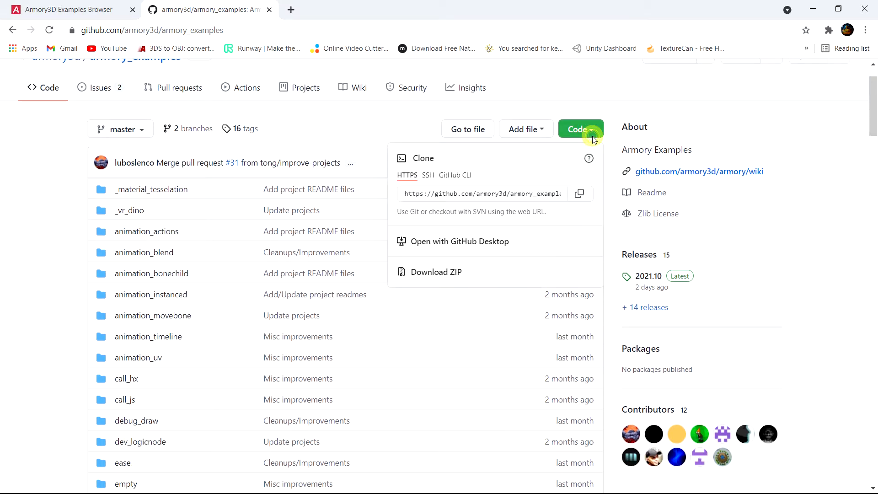
pyautogui.moveTo(402, 278)
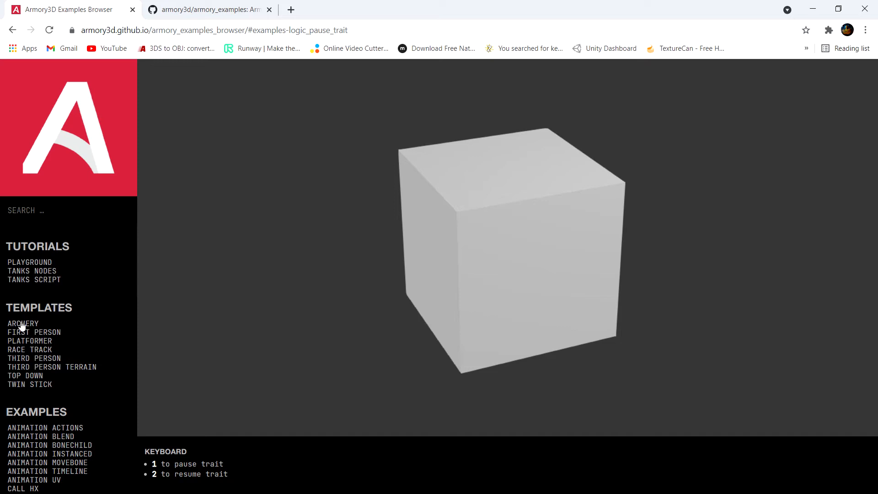
pyautogui.moveTo(31, 328)
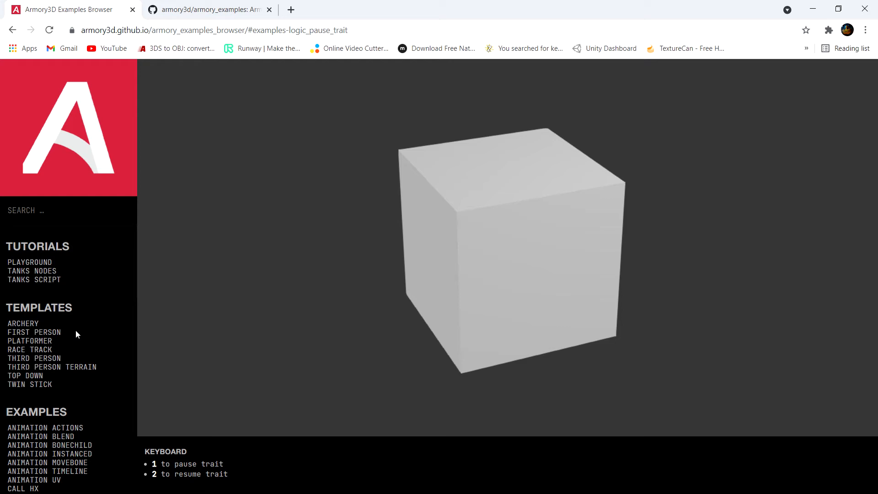
pyautogui.moveTo(91, 338)
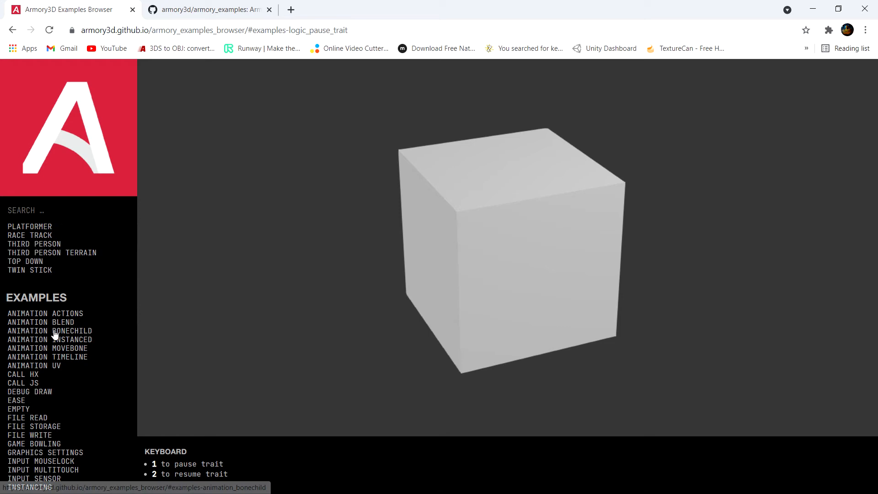
pyautogui.scroll(-3)
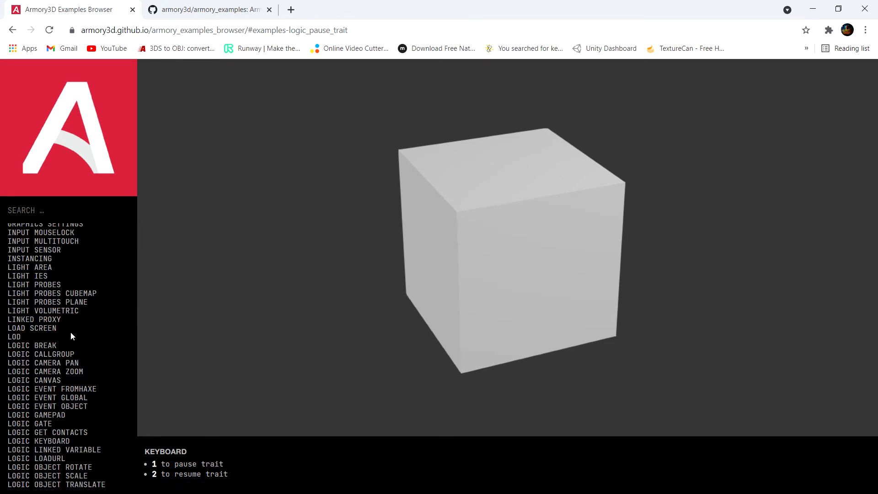
pyautogui.moveTo(72, 352)
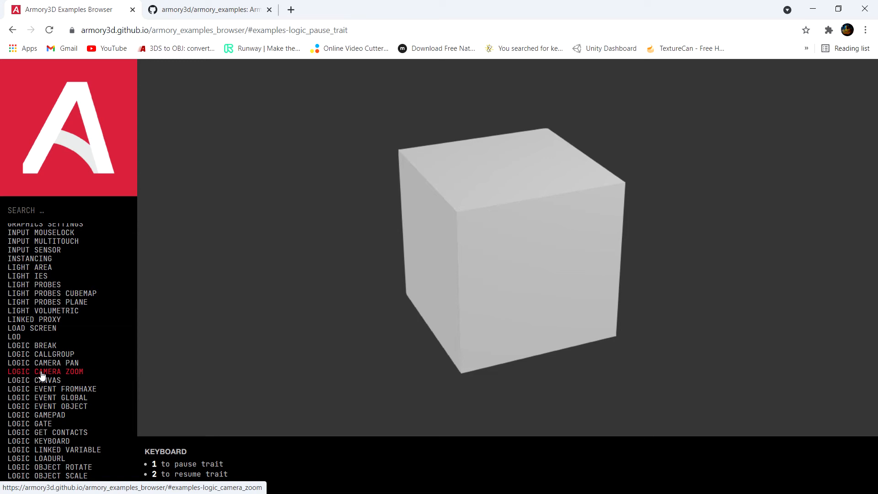
pyautogui.moveTo(44, 361)
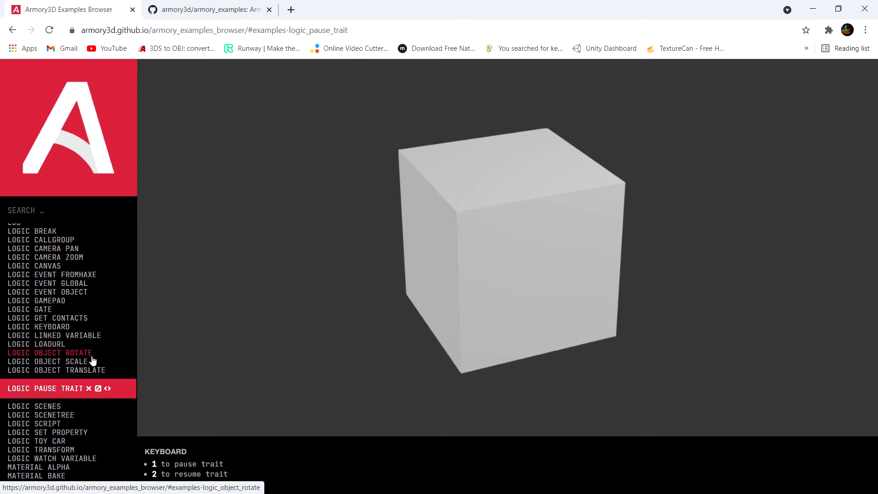
pyautogui.scroll(-3)
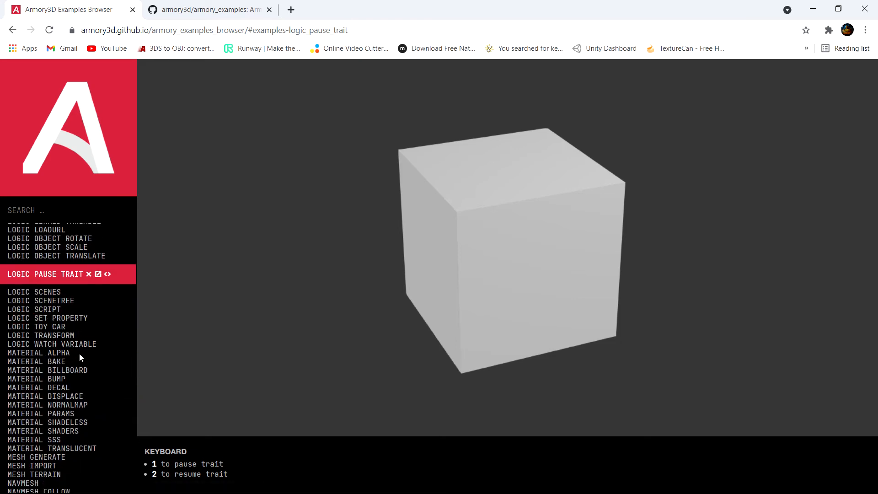
pyautogui.moveTo(88, 351)
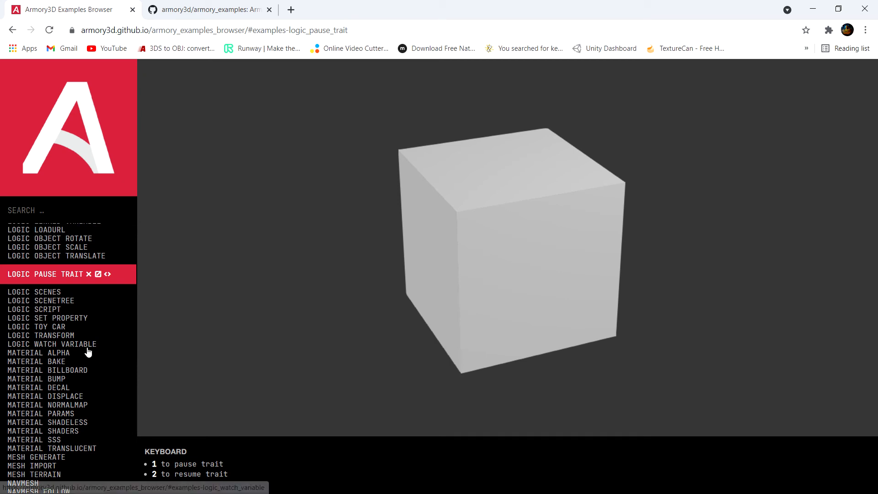
pyautogui.moveTo(97, 384)
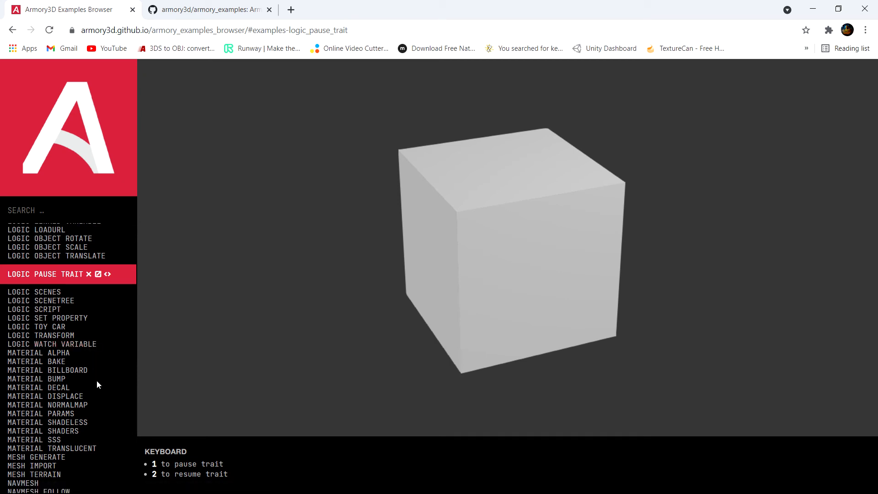
pyautogui.scroll(-3)
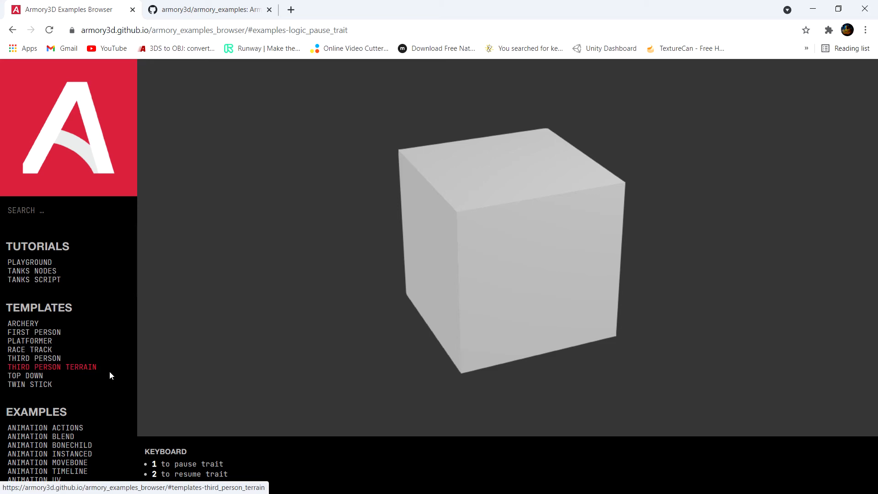
pyautogui.moveTo(101, 394)
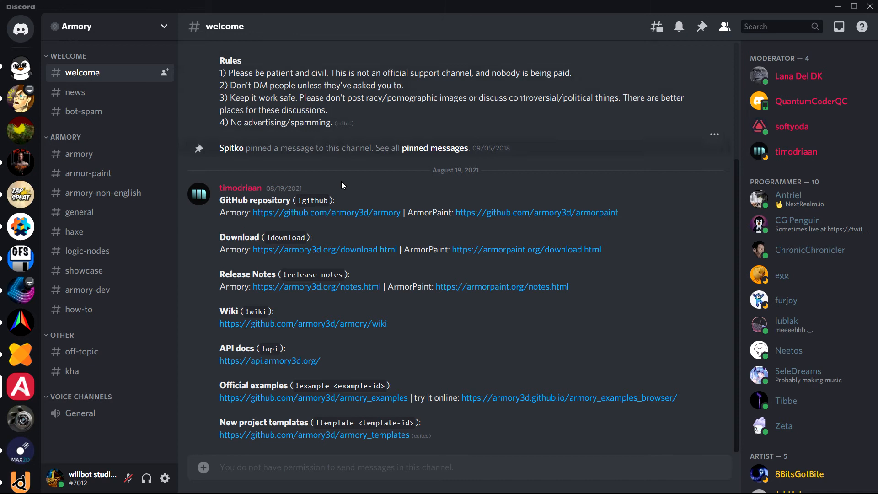
pyautogui.moveTo(69, 74)
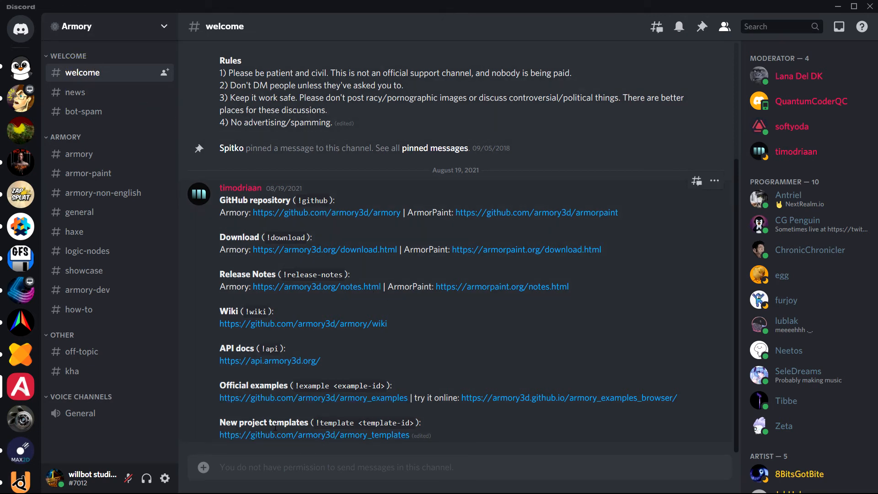
pyautogui.moveTo(282, 443)
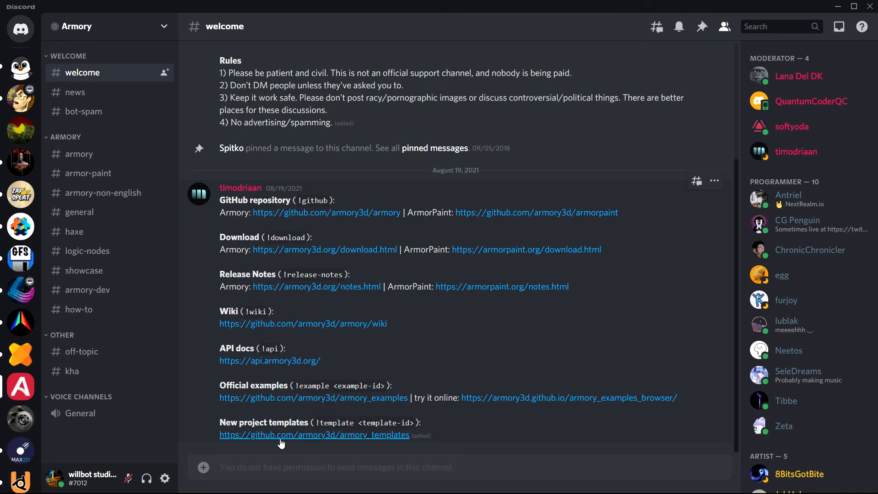
# Follow the armory_templates GitHub link under New project templates in #welcome.
pyautogui.click(313, 435)
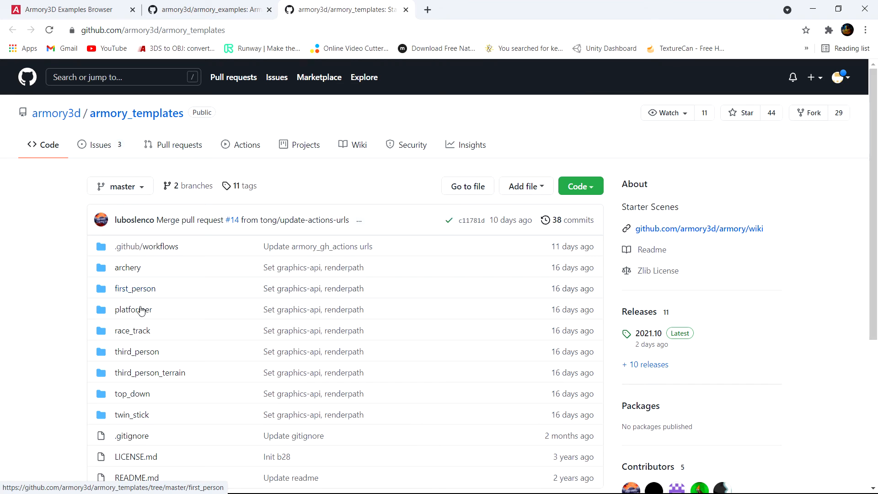
# Scroll the armory_templates repository down to its README about templates for Armory SDK.
pyautogui.scroll(-3)
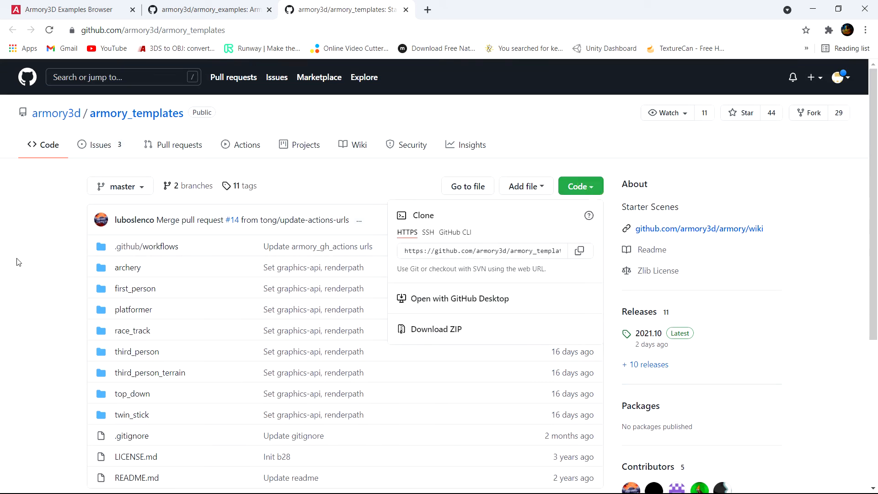
pyautogui.scroll(-3)
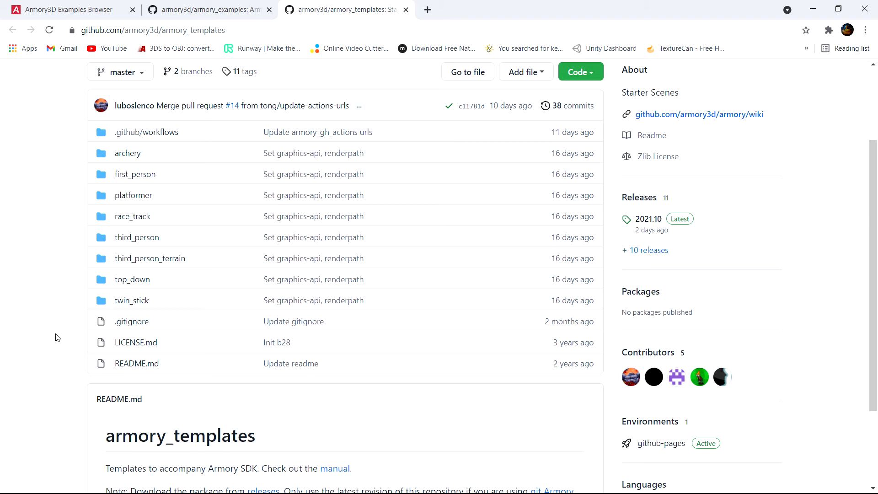
pyautogui.moveTo(196, 310)
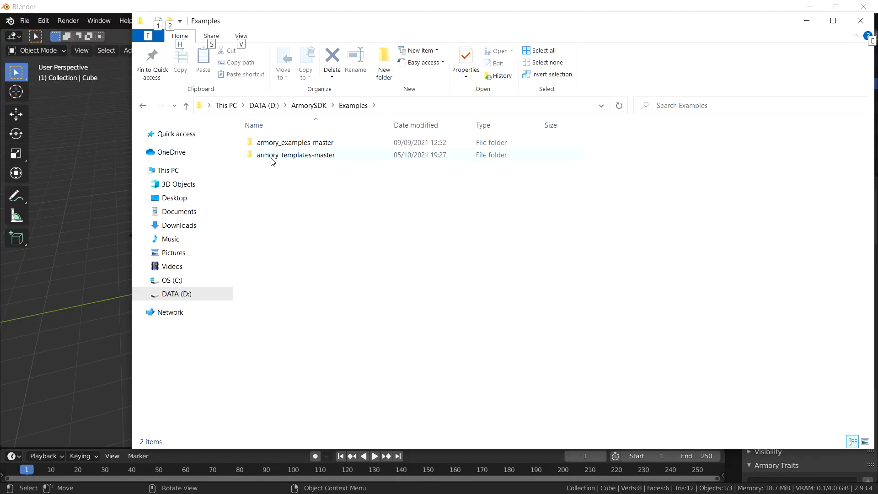
# Browse into armory_templates-master/first_person and drop first_person.blend onto Blender.
pyautogui.doubleClick(296, 155)
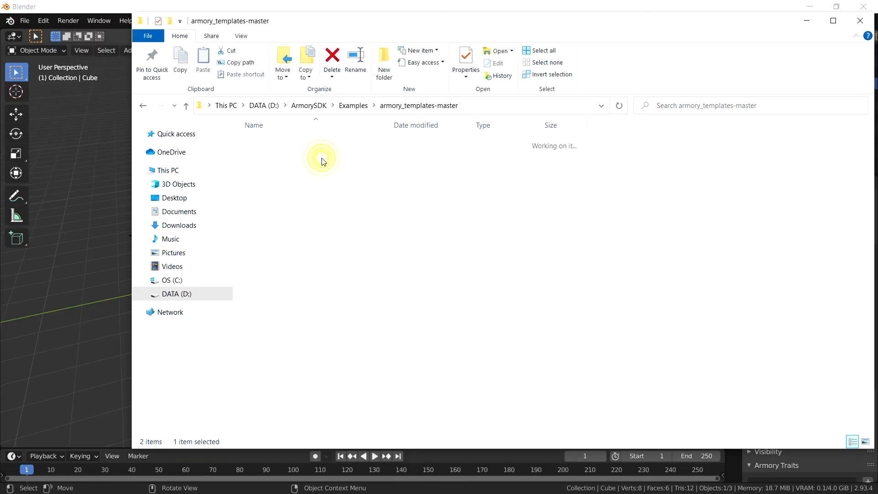
pyautogui.doubleClick(322, 160)
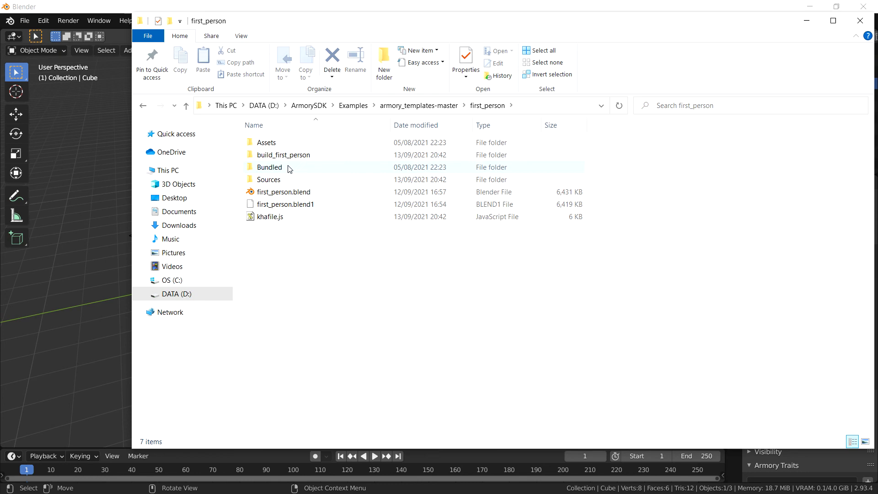
pyautogui.click(284, 192)
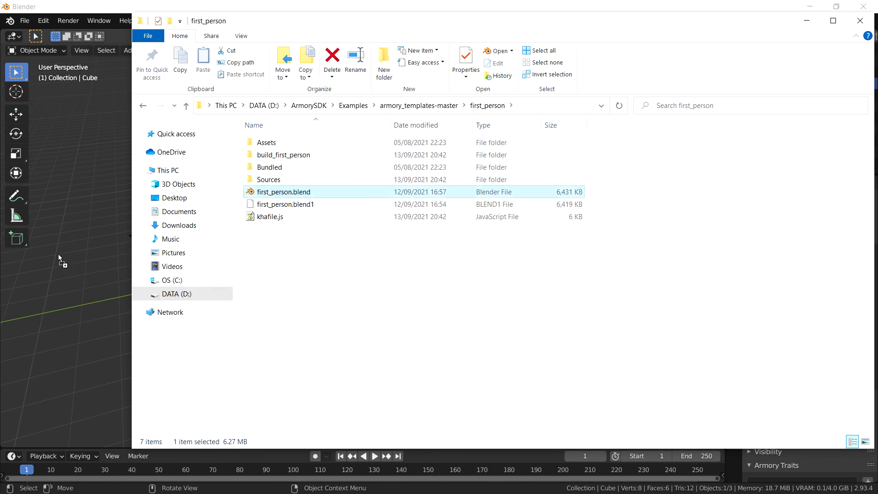
pyautogui.doubleClick(284, 192)
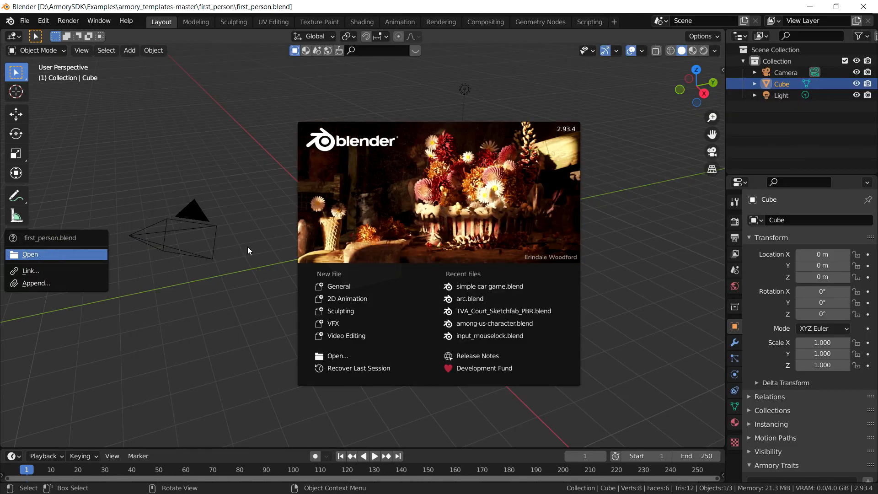
# Choose Open to load first_person.blend as the current Blender scene.
pyautogui.click(30, 254)
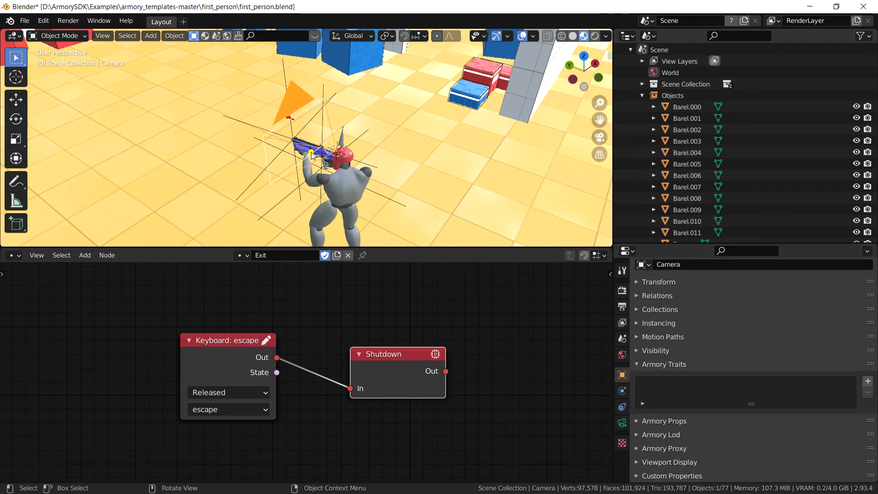
# Select the Gun to show its GunController trait with fireFreq 0.20, then orbit over the level.
pyautogui.click(309, 154)
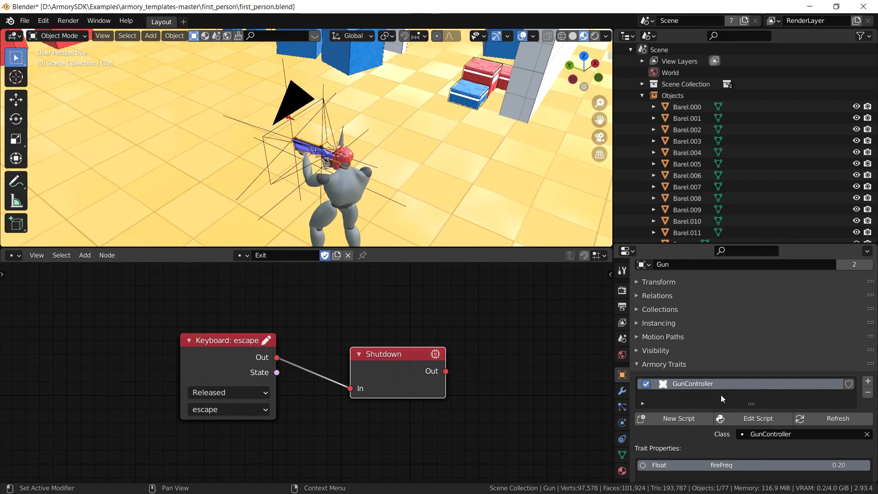
pyautogui.moveTo(721, 398)
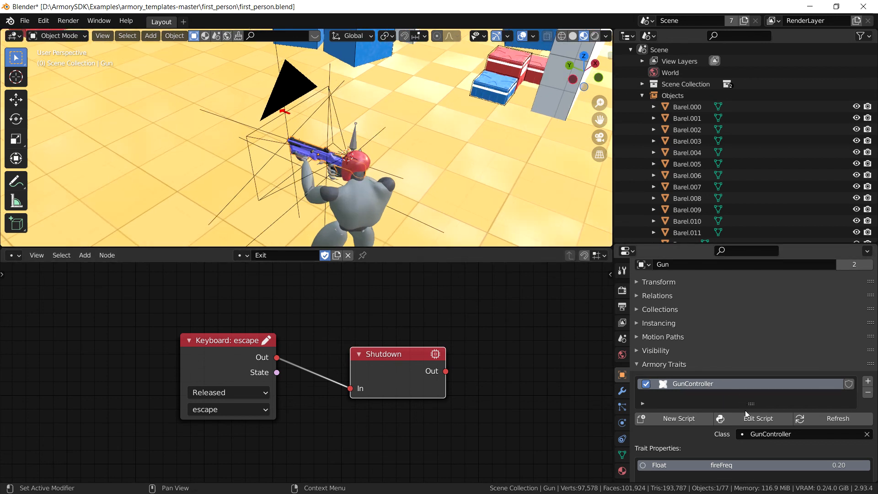
pyautogui.moveTo(402, 179)
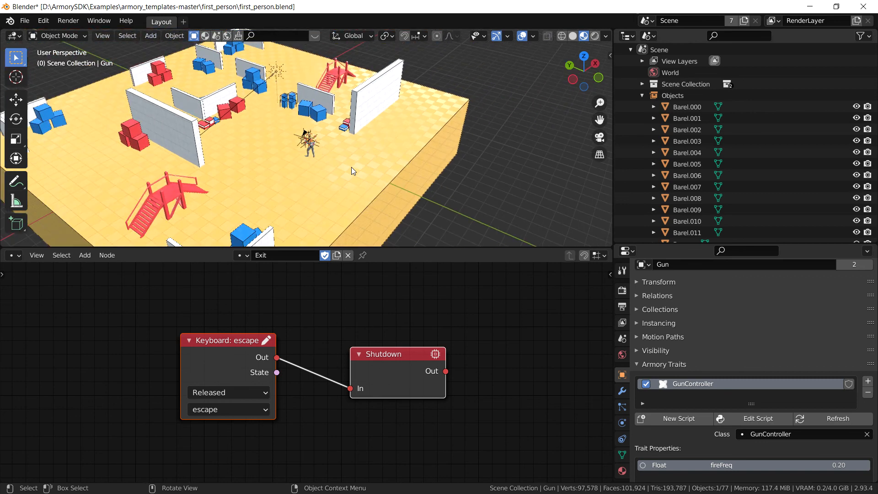
pyautogui.moveTo(353, 171); pyautogui.dragTo(420, 143)
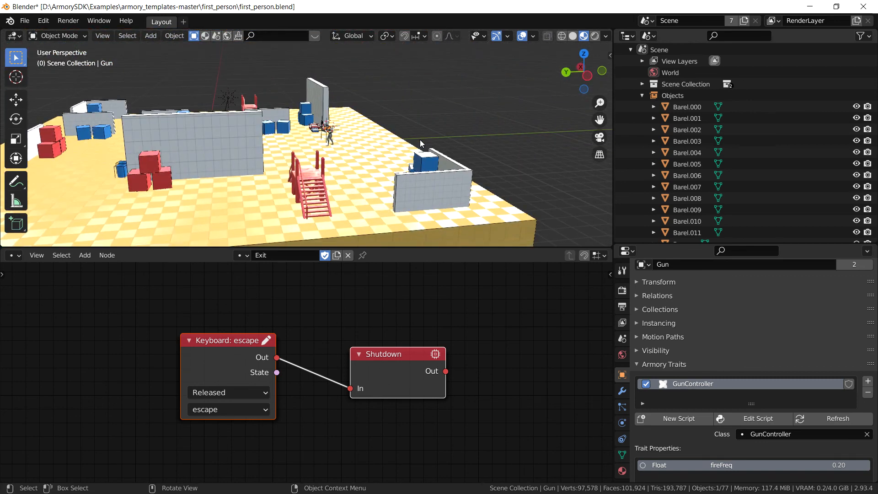